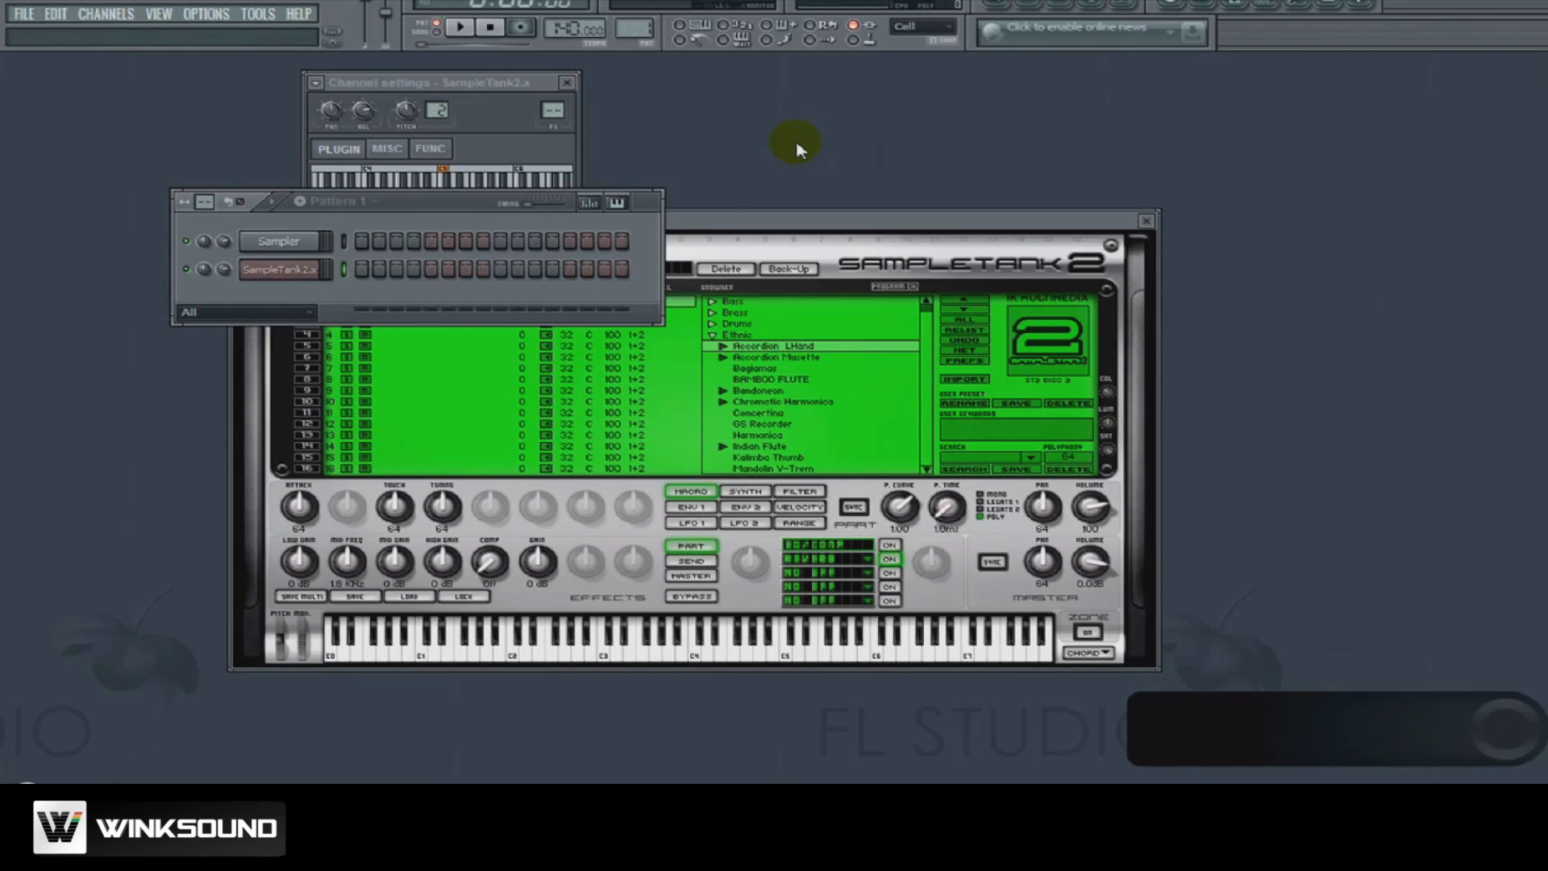
Load Accordion LHand on part 1 and Fine Fingered Guitar on part 2 in SampleTank 2.
left_click(642, 642)
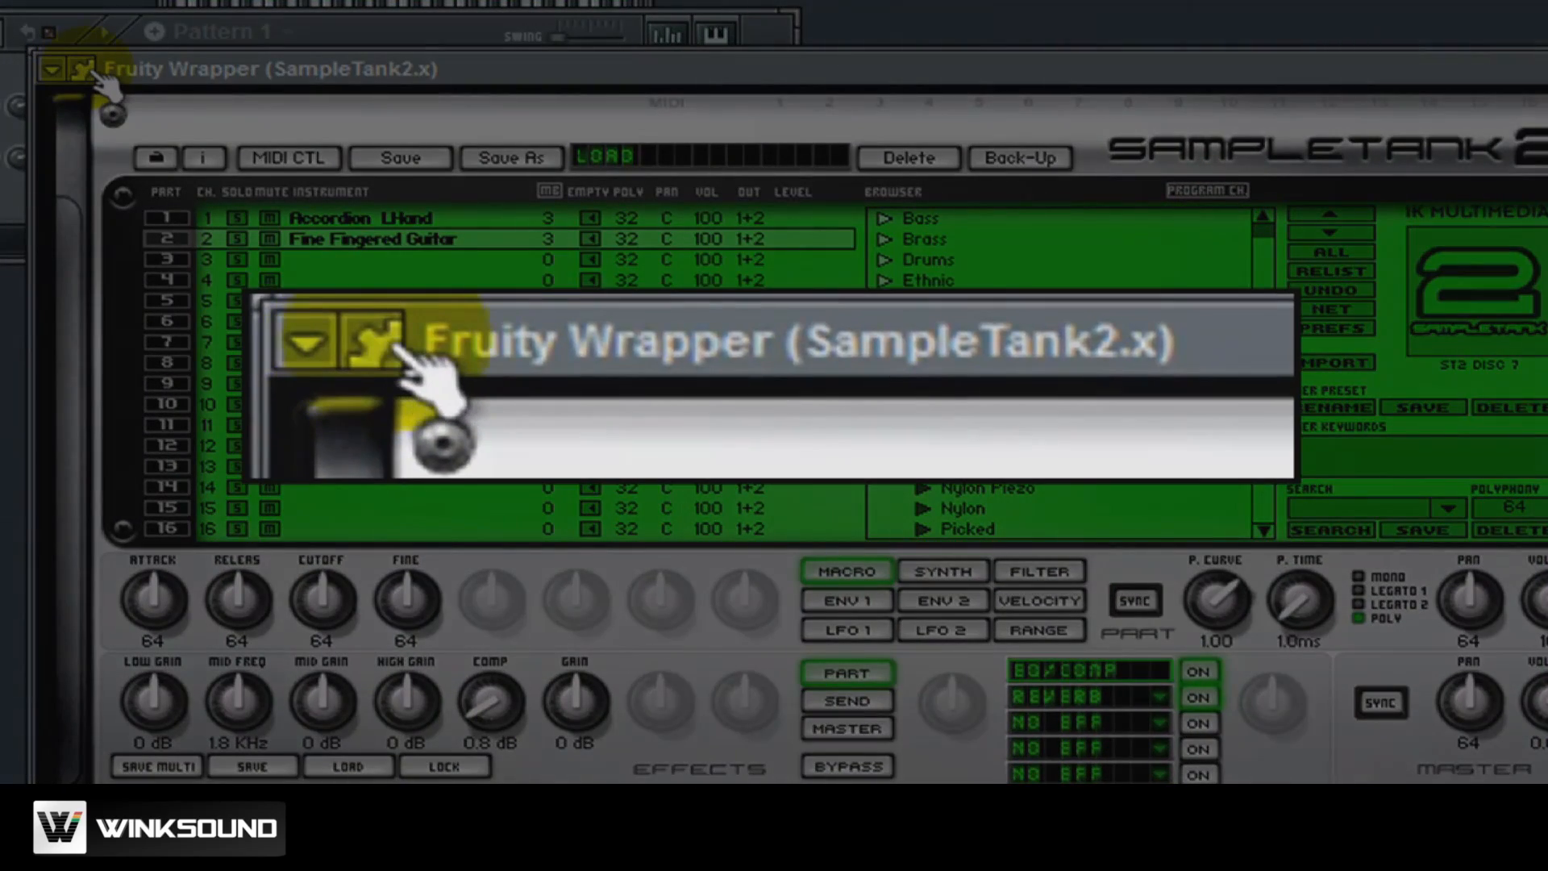
In the SampleTank 2 wrapper settings, assign the MIDI output port number alongside the input port.
left_click(51, 67)
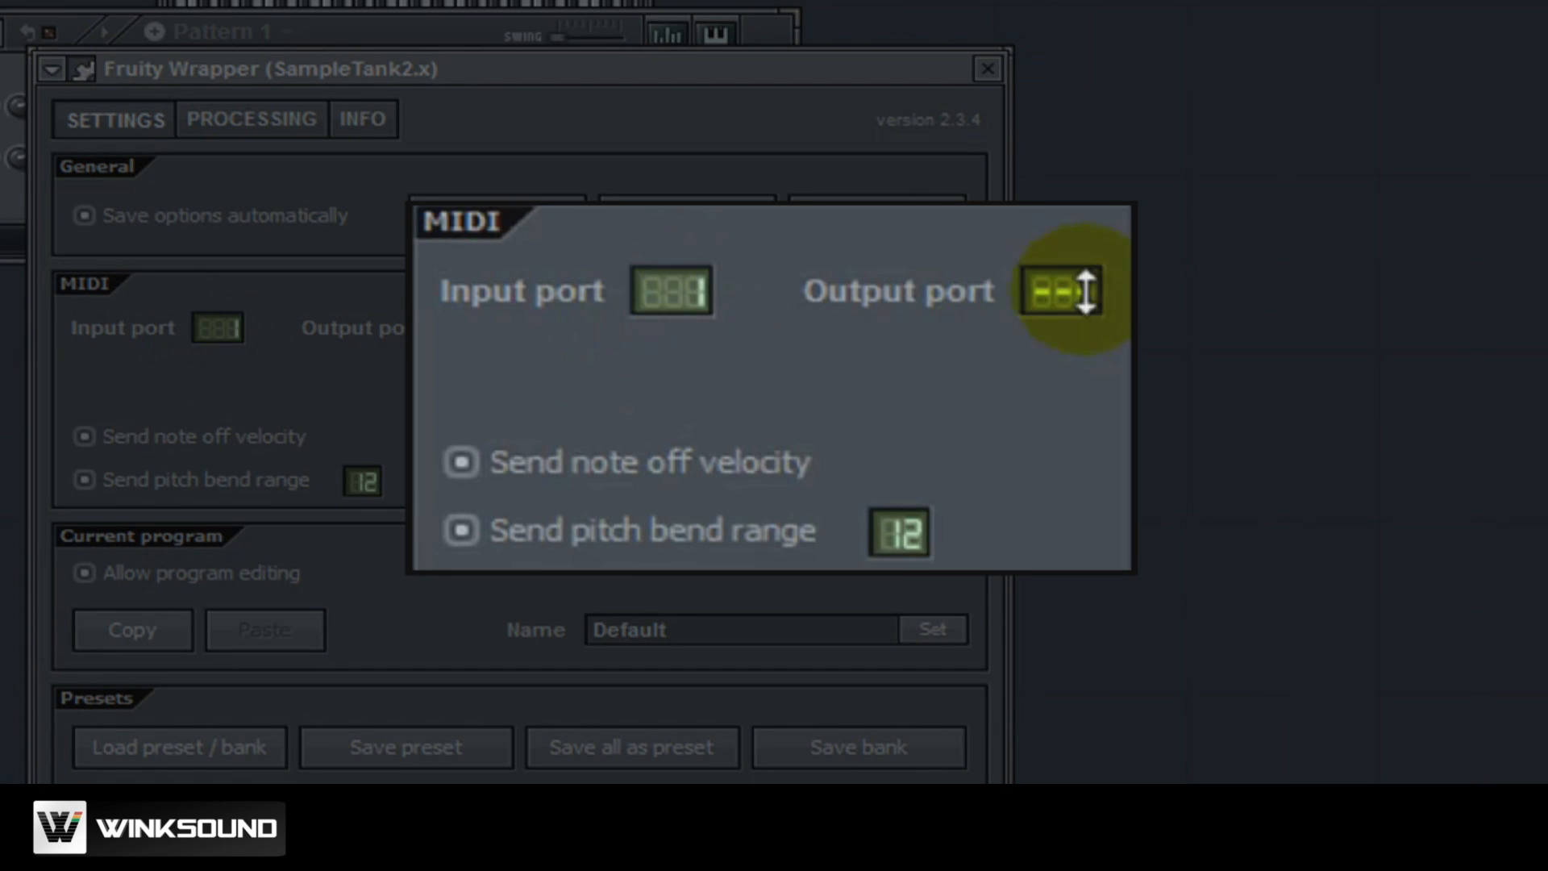
left_click_drag(1059, 290, 1059, 266)
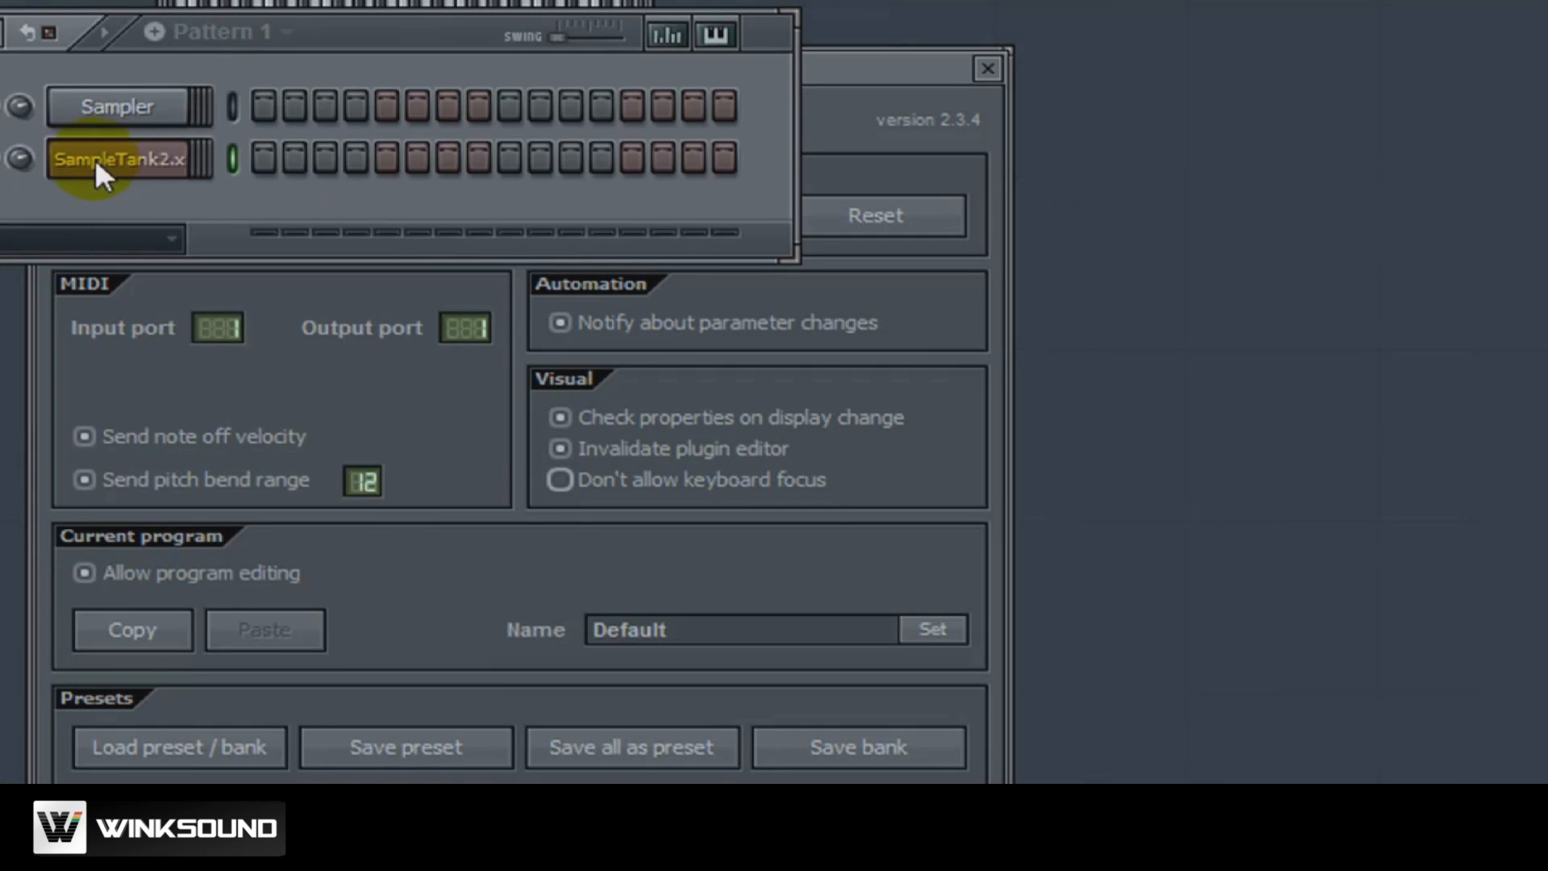
Insert a MIDI Out channel after SampleTank2.x and set it to MIDI channel 2.
right_click(126, 160)
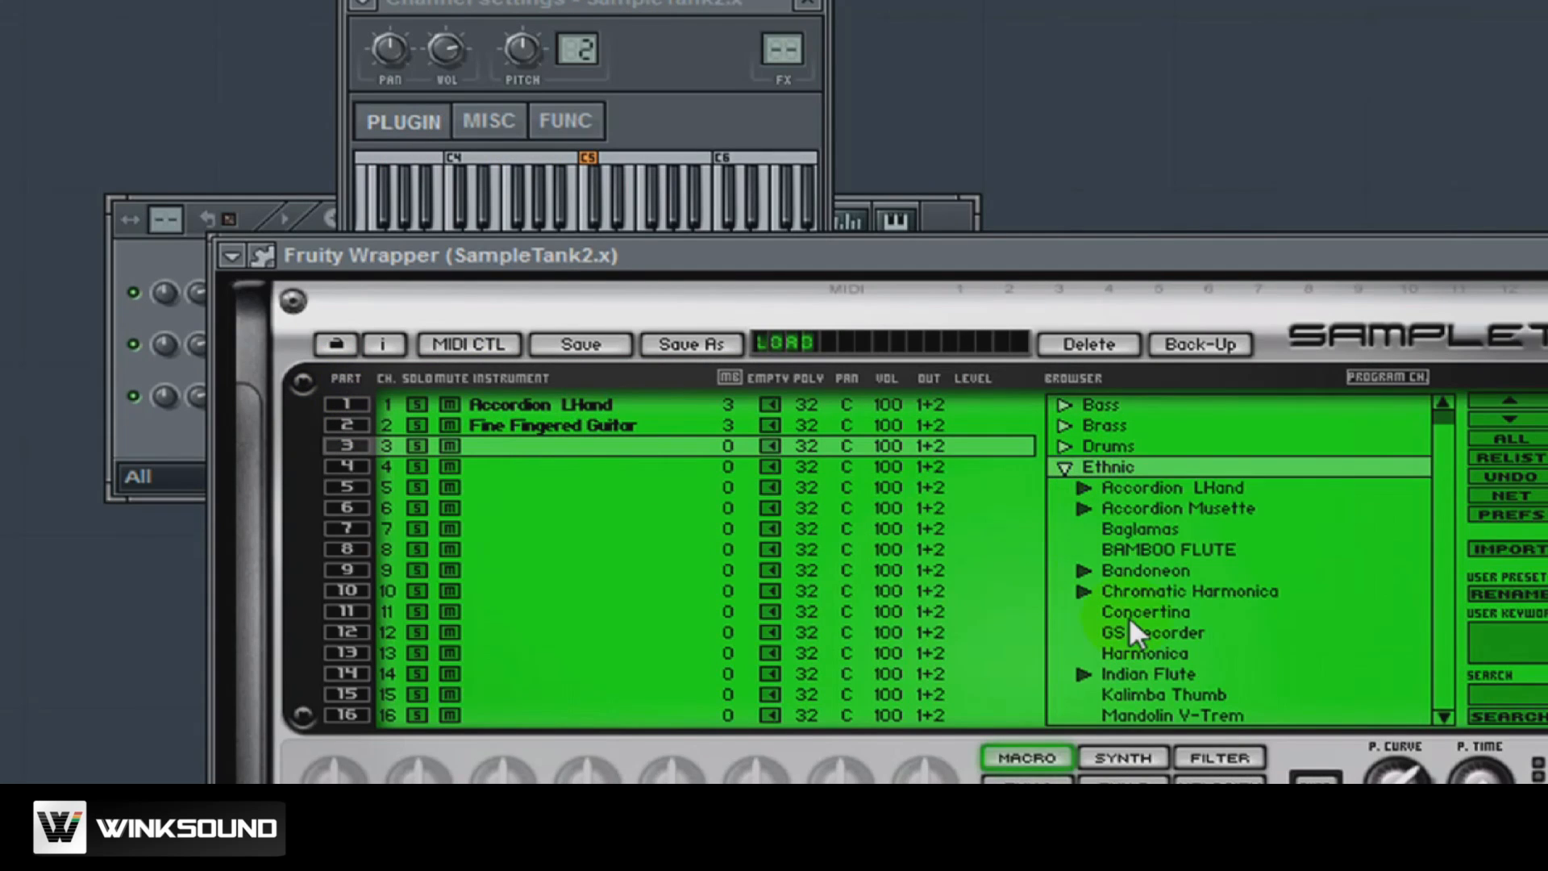
left_click(287, 345)
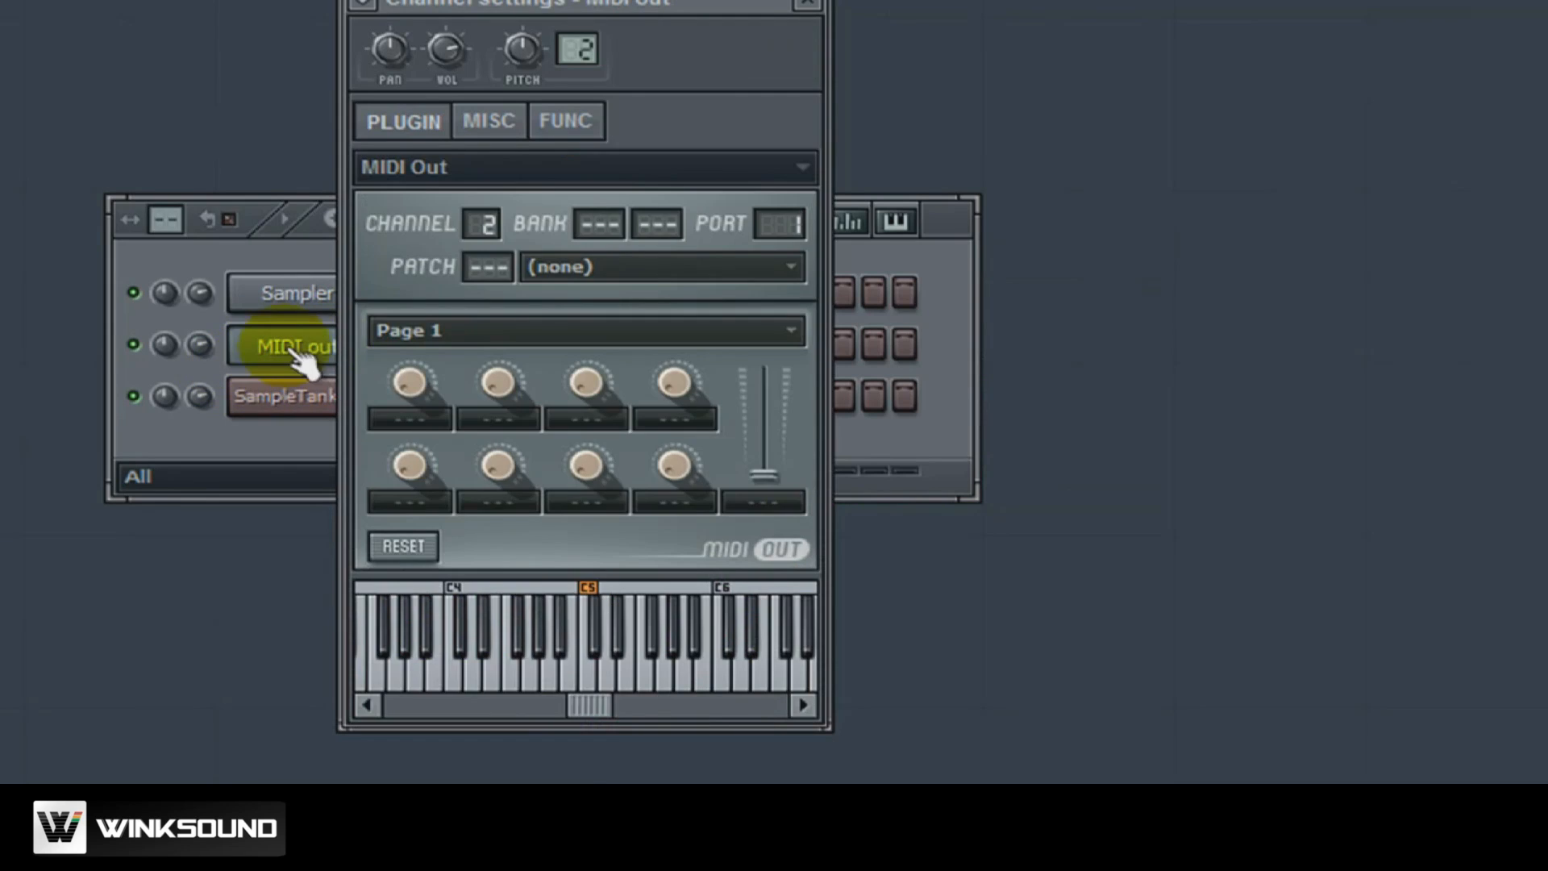